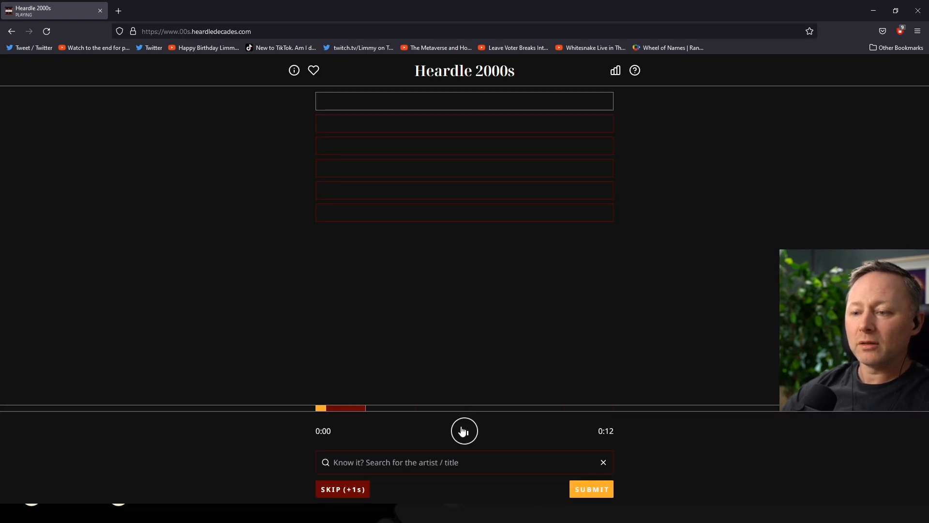
- Listen to the one-second opening clip twice before searching for a guess
left_click(464, 431)
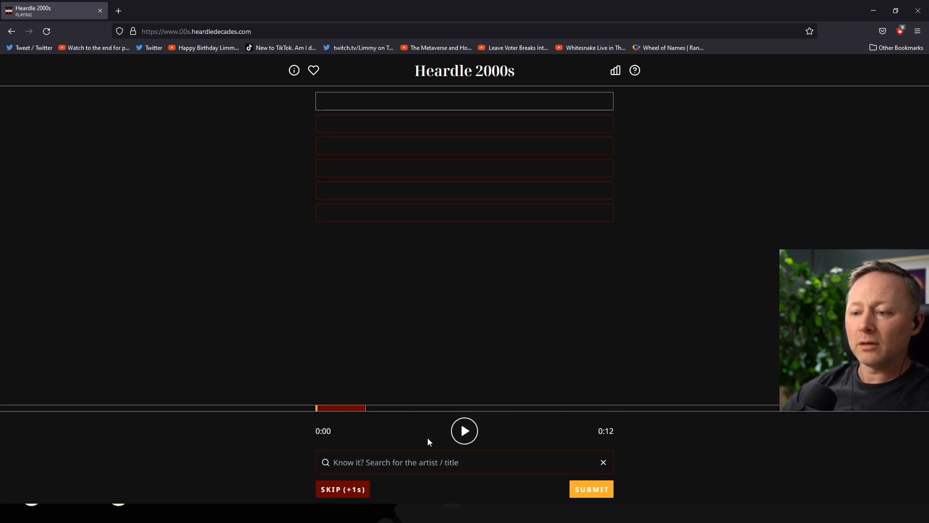
left_click(418, 462)
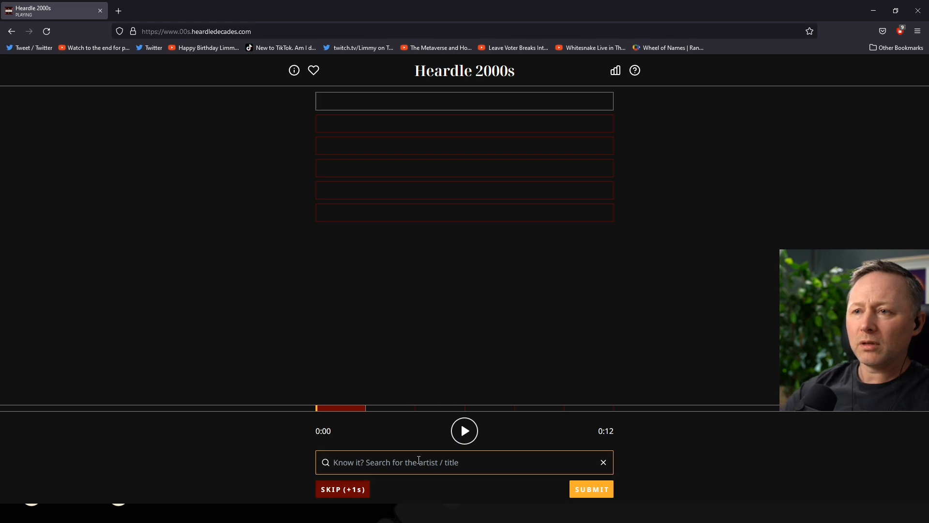
mouse_move(504, 437)
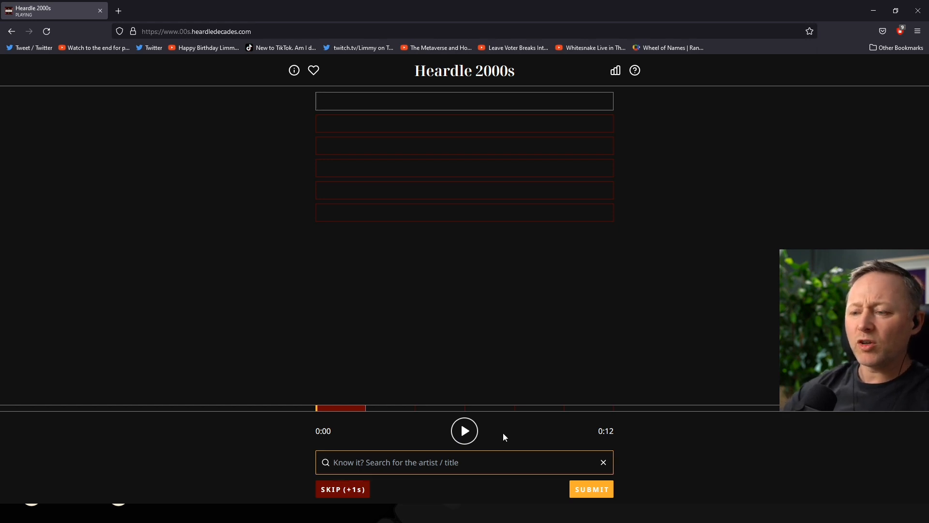
left_click(464, 430)
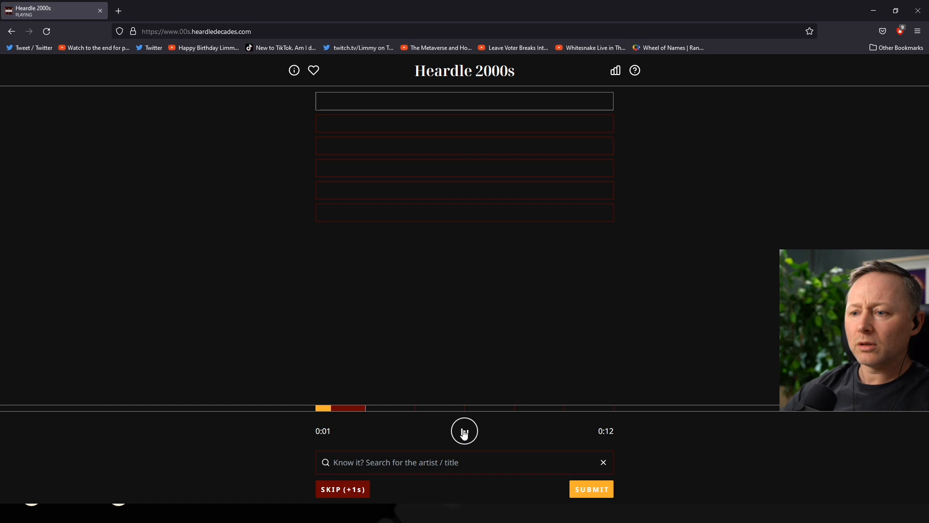
left_click(465, 431)
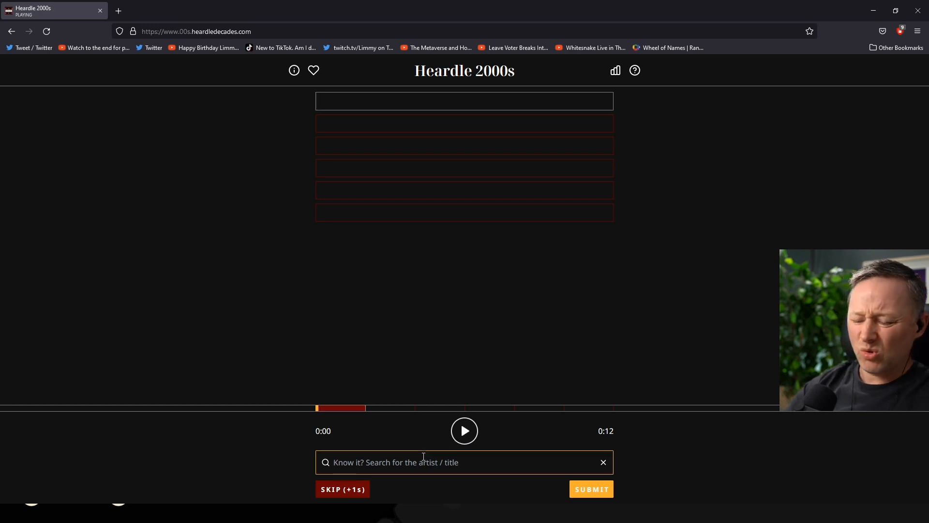
- Submit 'Ruby - Kaiser Chiefs' as the first guess and play the unlocked two-second clip
type("rub")
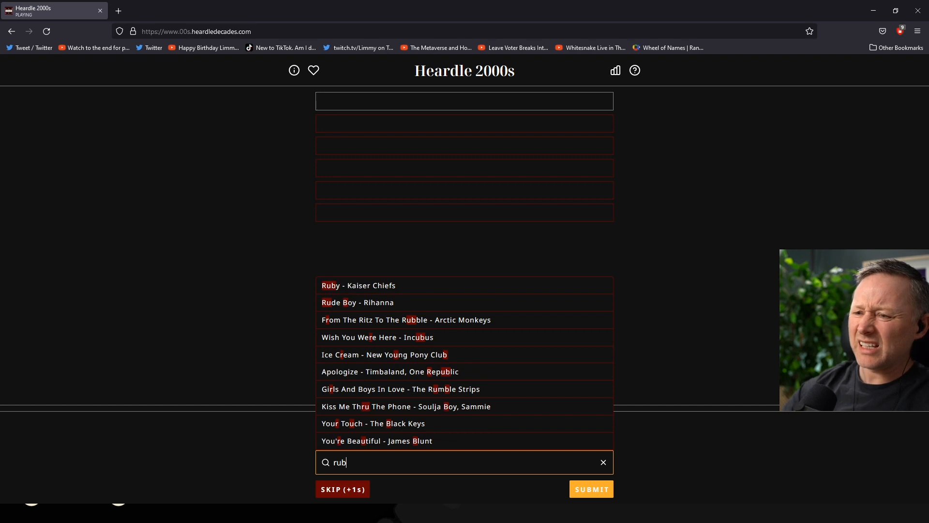
left_click(591, 489)
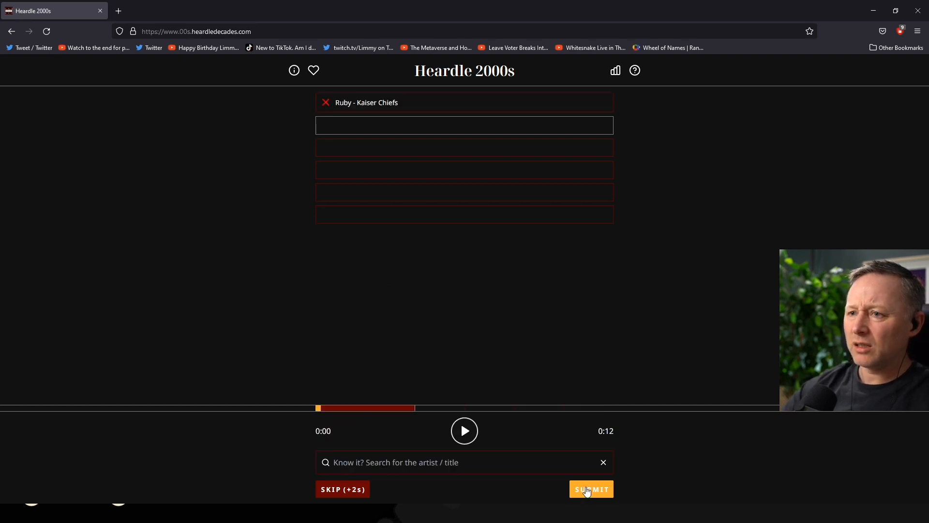
left_click(464, 431)
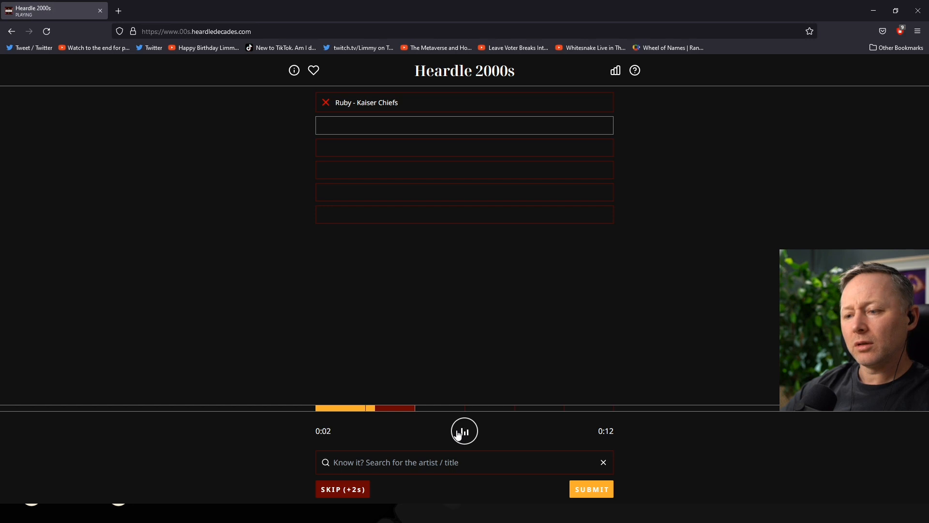
left_click(464, 431)
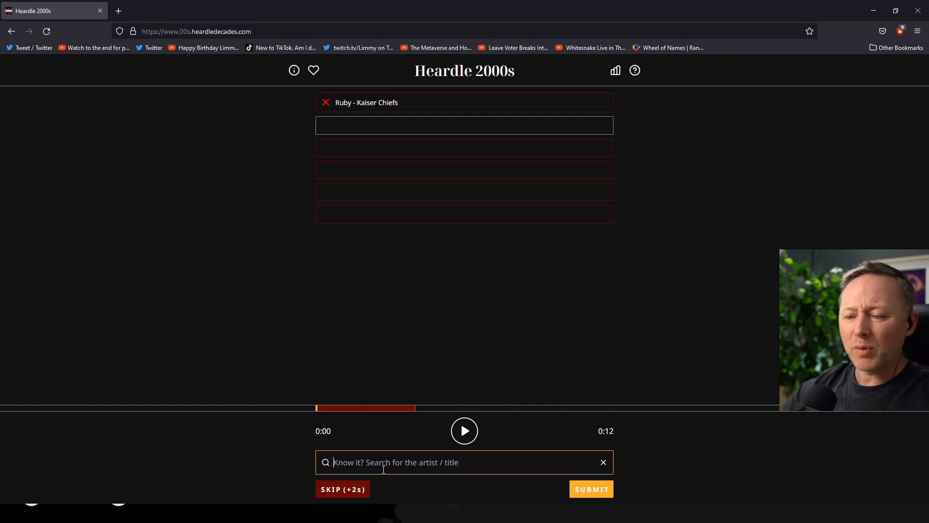
- Skip the second attempt, play the three-second clip, then type and clear the search 'one th'
left_click(342, 489)
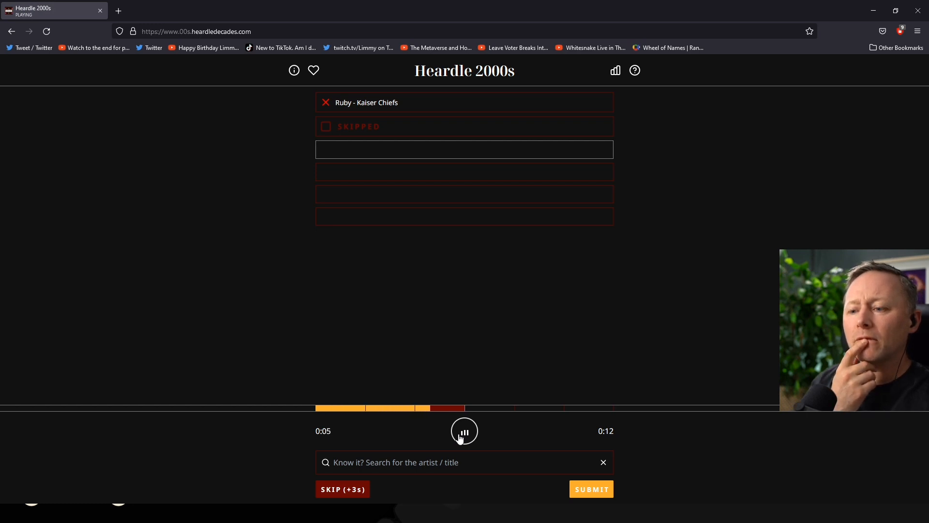
left_click(464, 430)
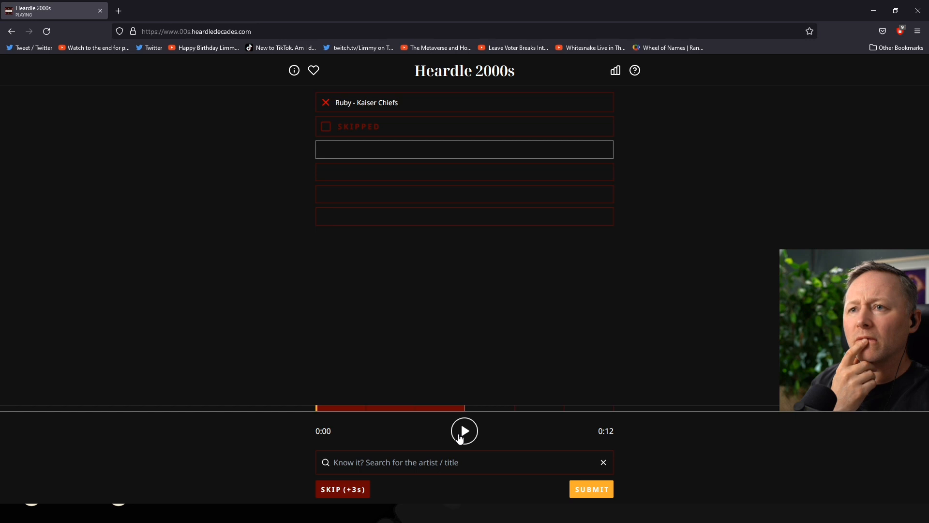
left_click(447, 462)
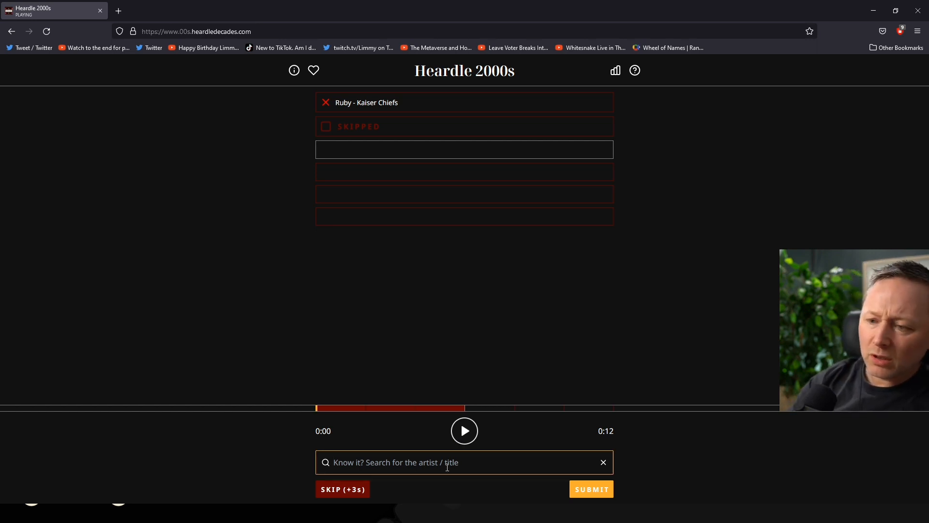
type("one thin")
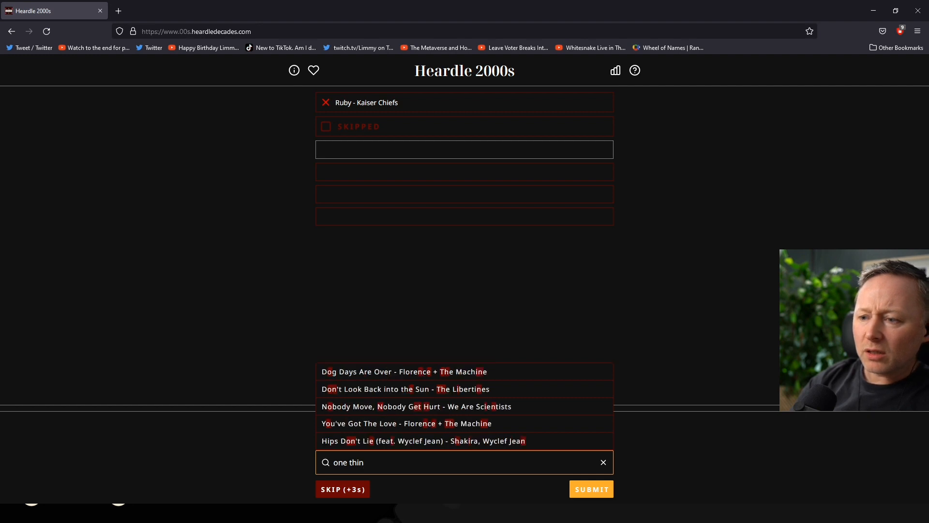
left_click(602, 462)
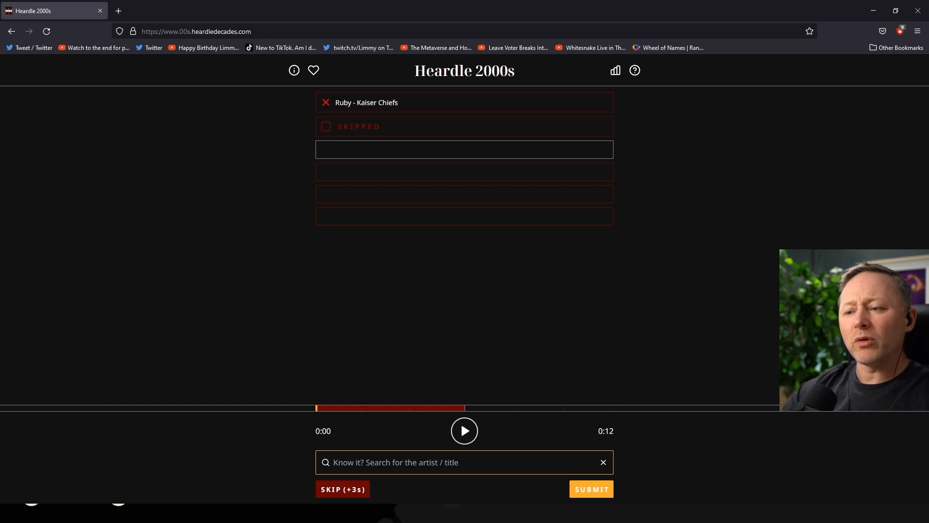
mouse_move(432, 452)
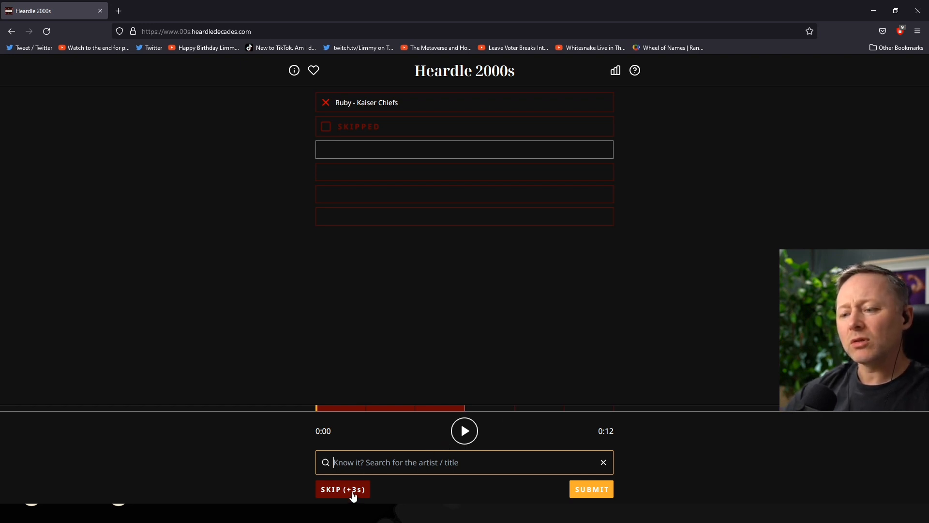
- Skip attempts, playing the four-second clip twice, until only the final attempt remains
left_click(343, 489)
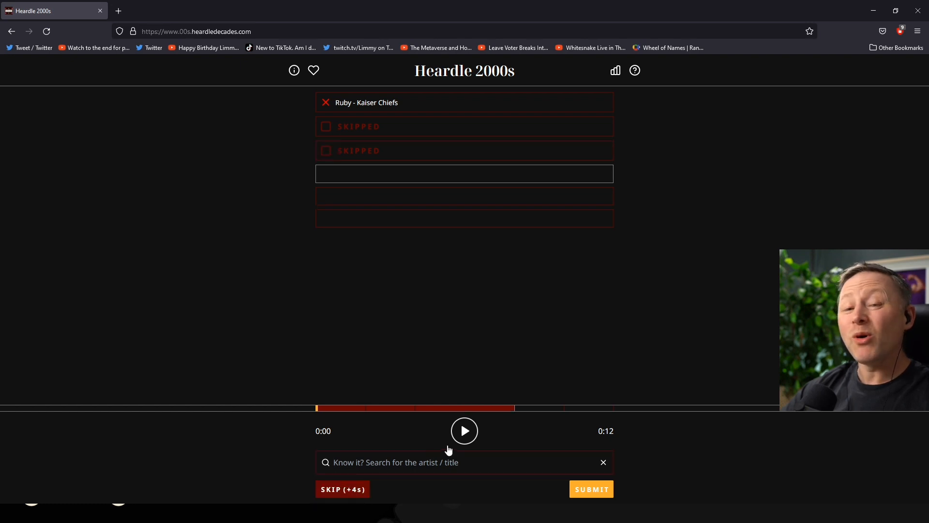
left_click(465, 431)
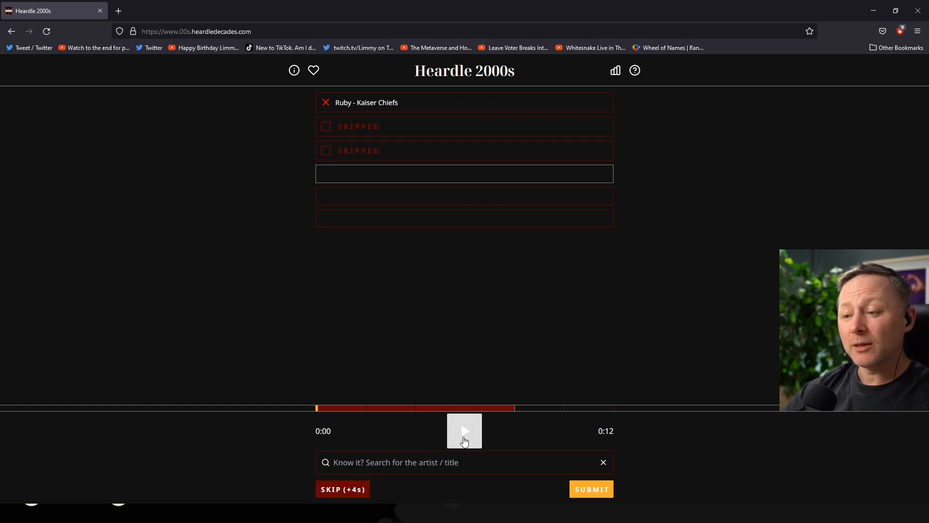
left_click(464, 431)
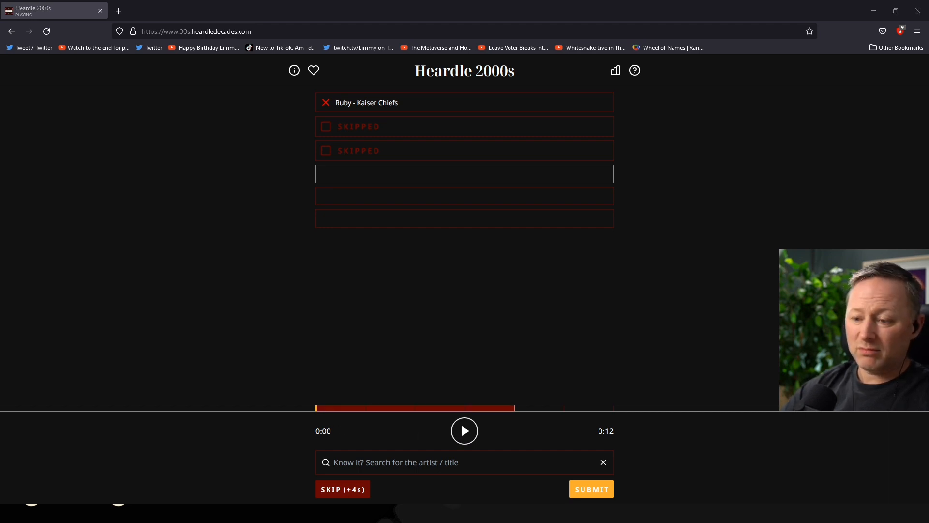
left_click(331, 489)
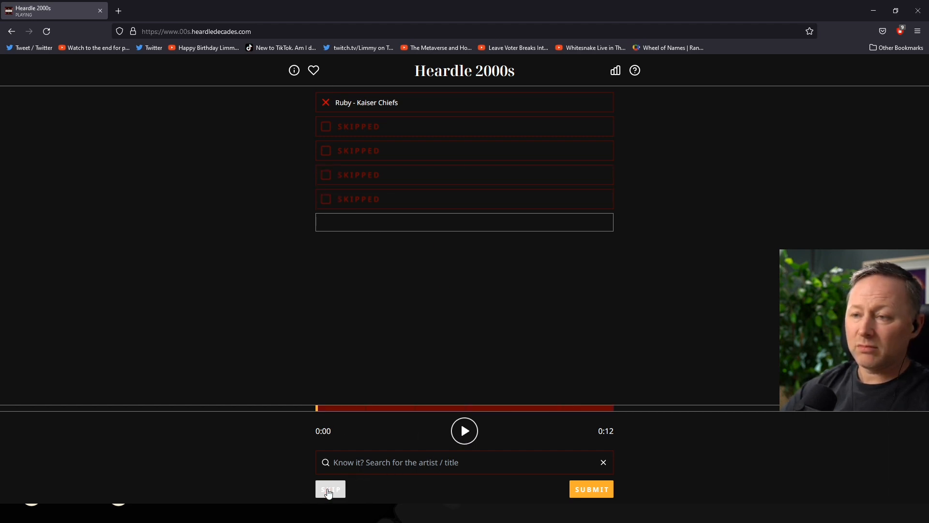
- Skip the final attempt to reveal The Kooks' 'Always Where I Need To Be', then pause its preview
left_click(330, 489)
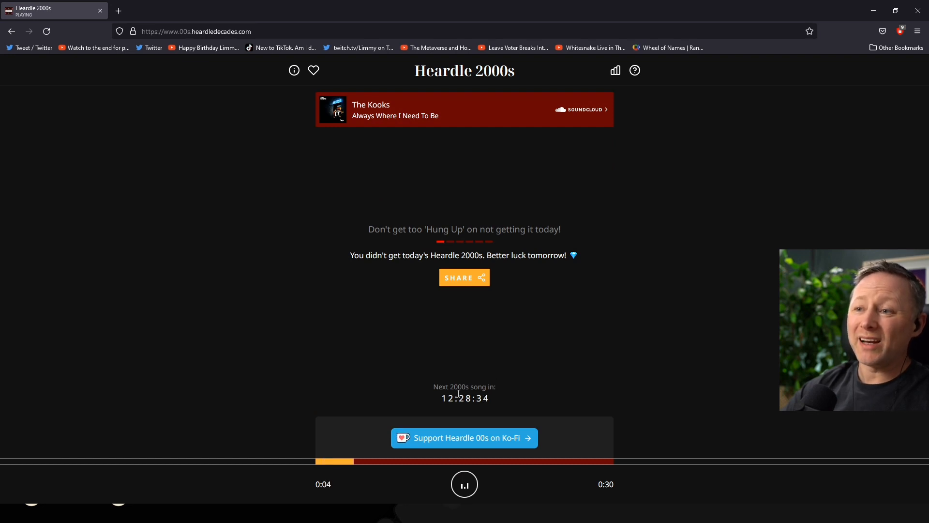
left_click(464, 484)
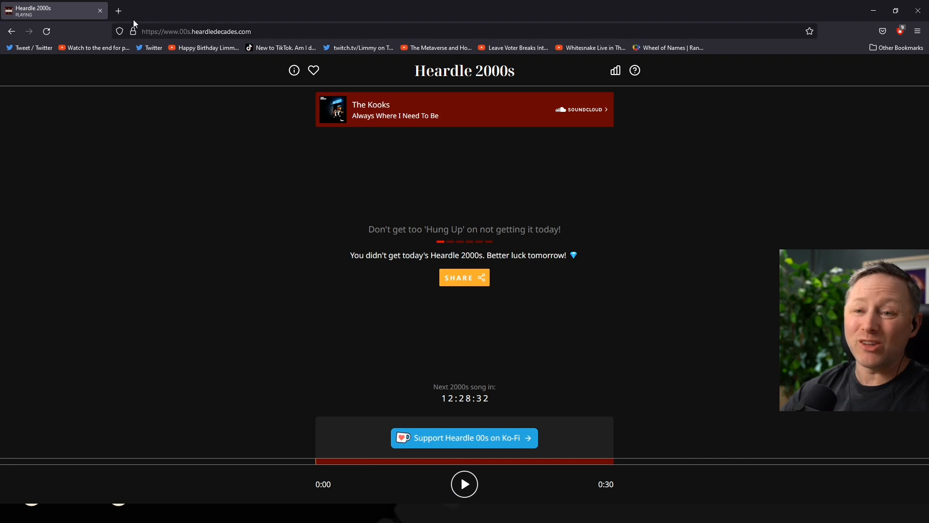